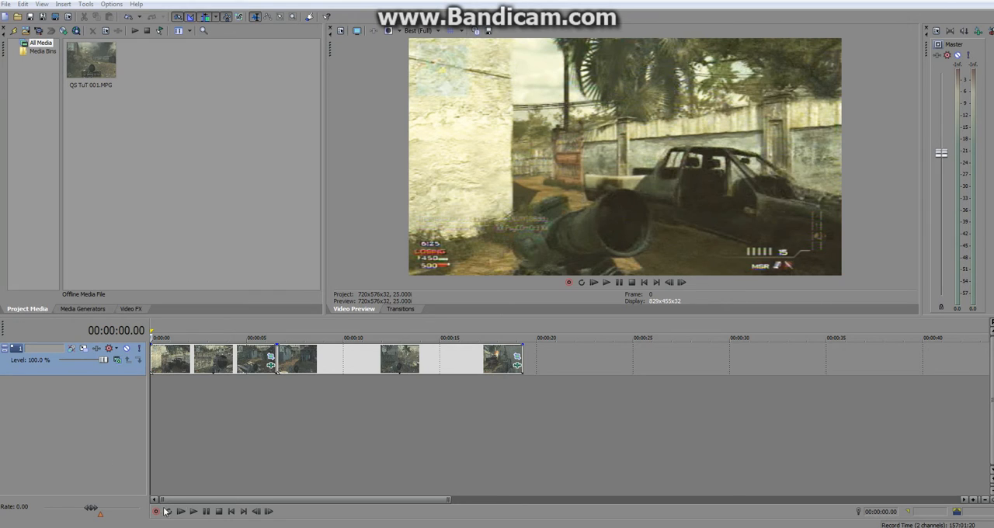
{"action": "mouse_move", "coordinate": [439, 245]}
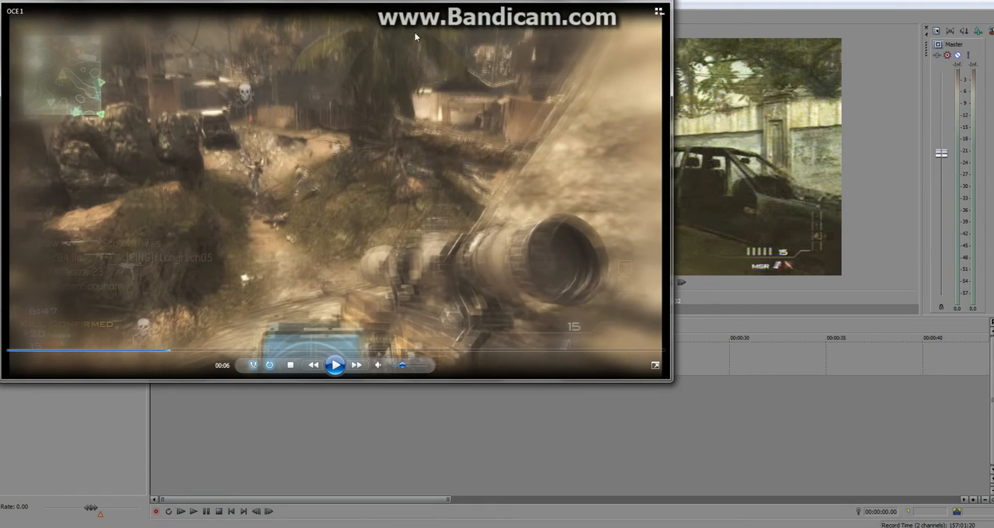
{"action": "mouse_move", "coordinate": [599, 7]}
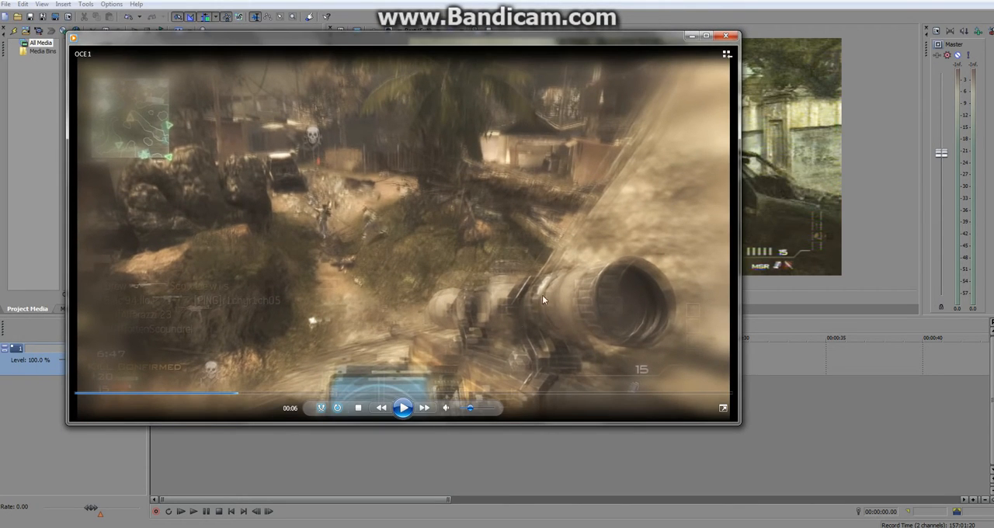
{"action": "mouse_move", "coordinate": [402, 408]}
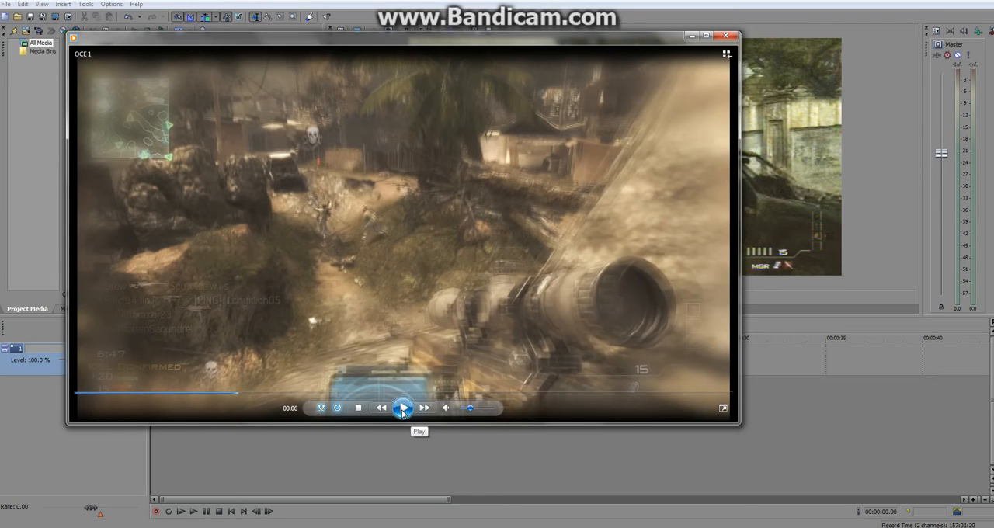
Play and pause the blurred-edge example clip, then close Windows Media Player.
{"action": "left_click", "coordinate": [402, 408]}
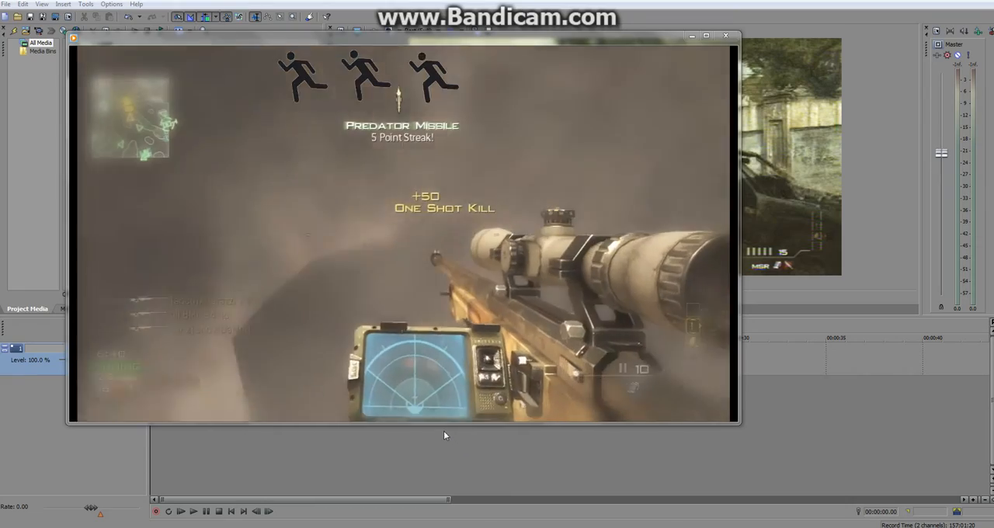
{"action": "left_click", "coordinate": [402, 408]}
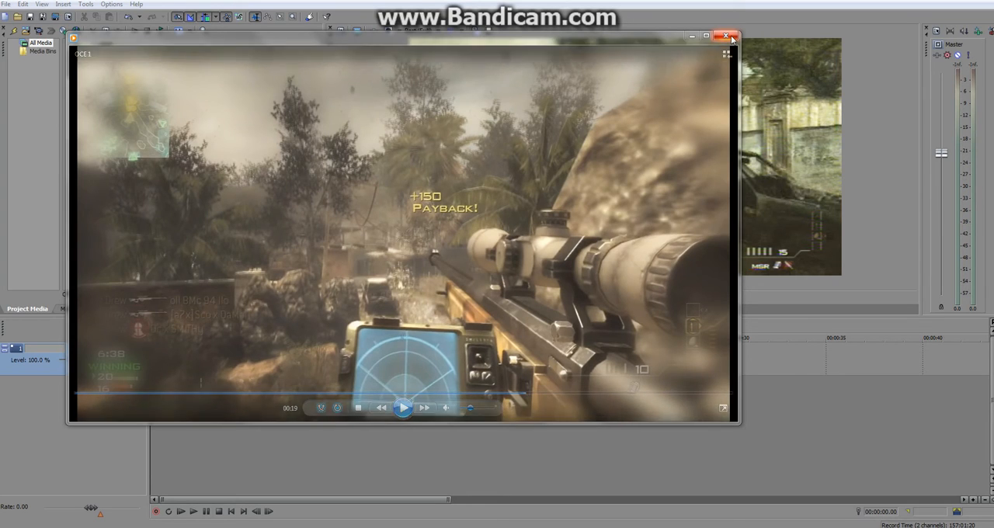
{"action": "left_click", "coordinate": [731, 36]}
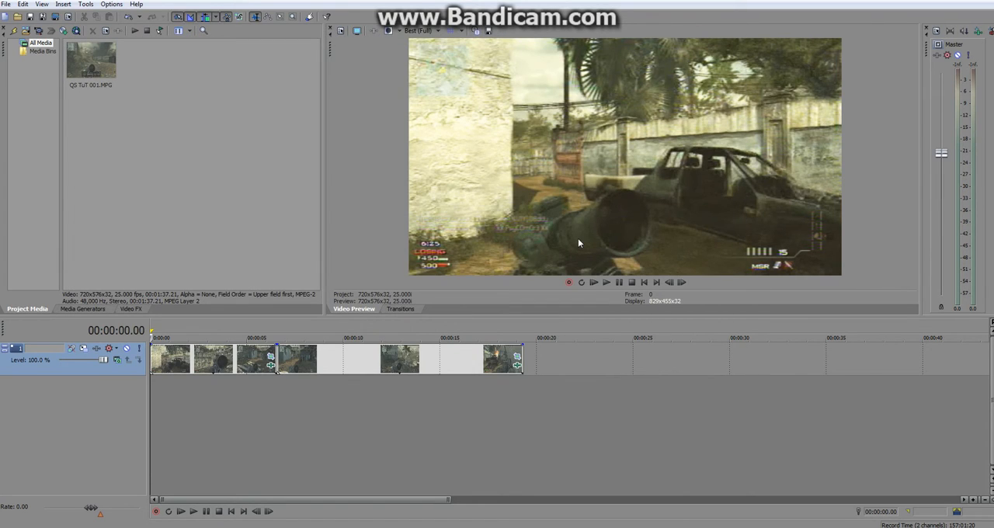
{"action": "mouse_move", "coordinate": [303, 327]}
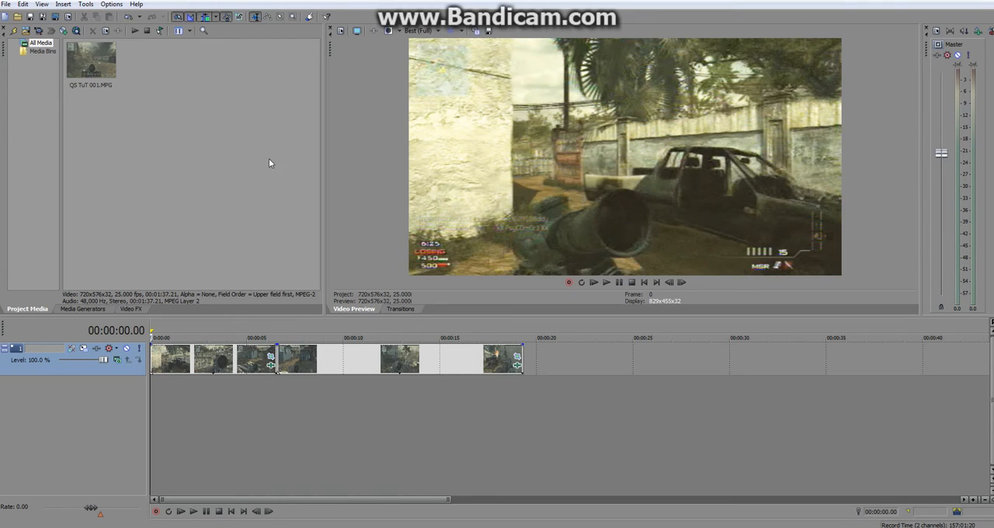
{"action": "mouse_move", "coordinate": [40, 19]}
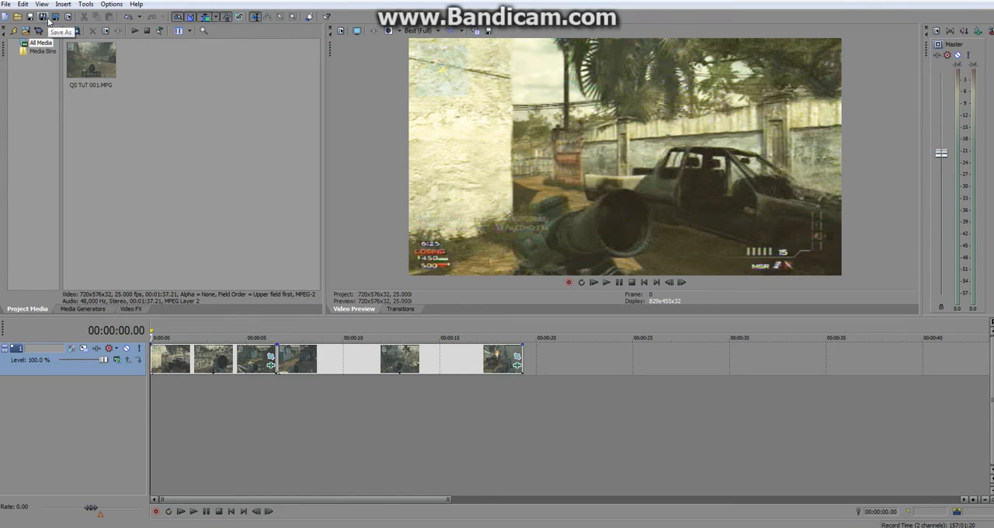
{"action": "mouse_move", "coordinate": [72, 84]}
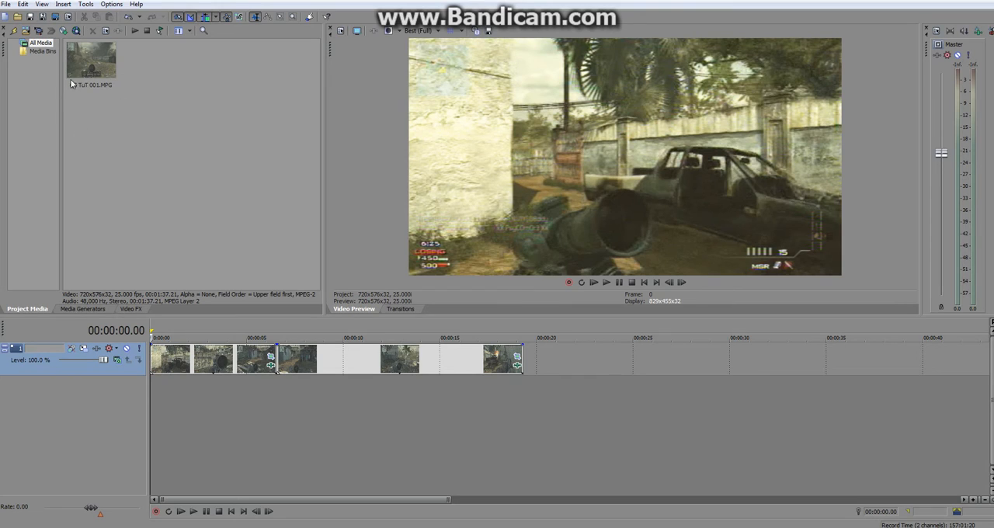
{"action": "left_click", "coordinate": [91, 61]}
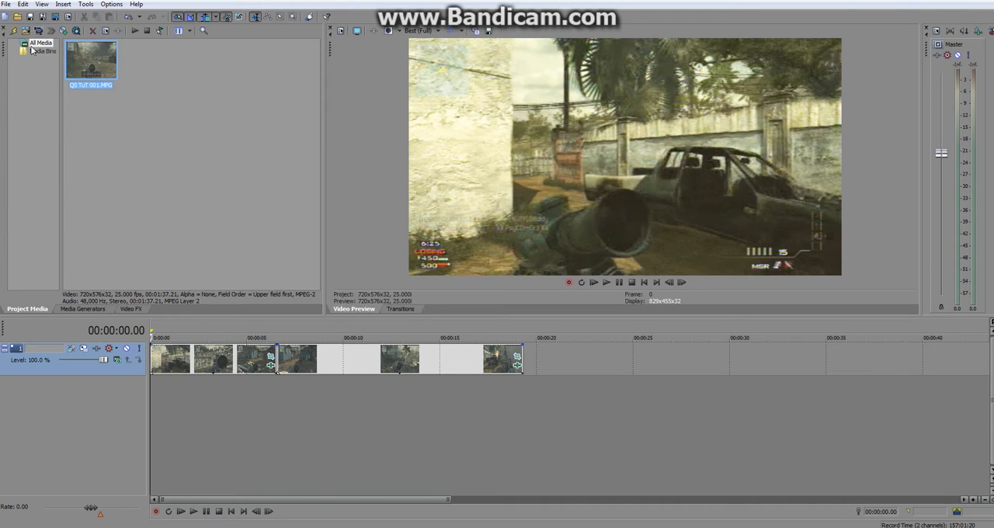
{"action": "mouse_move", "coordinate": [179, 126]}
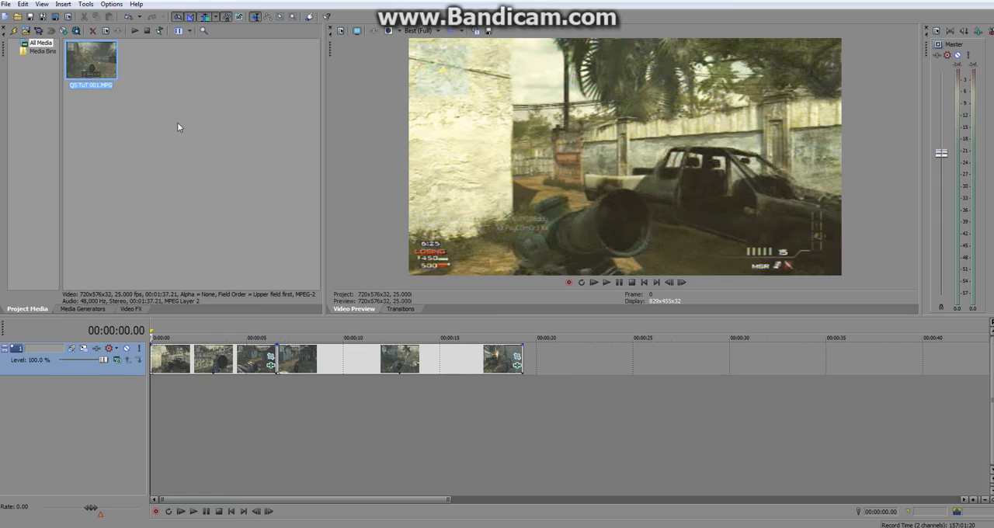
{"action": "mouse_move", "coordinate": [238, 396]}
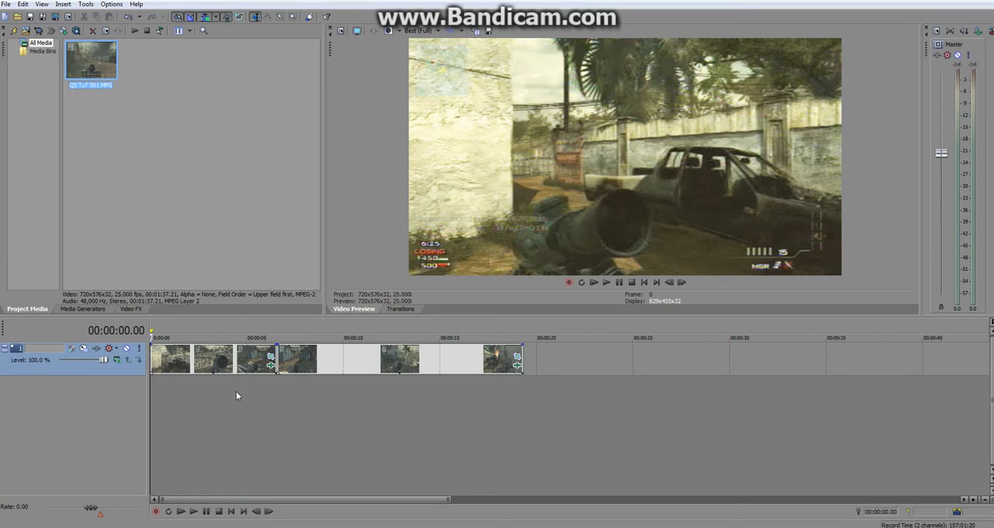
{"action": "mouse_move", "coordinate": [270, 369]}
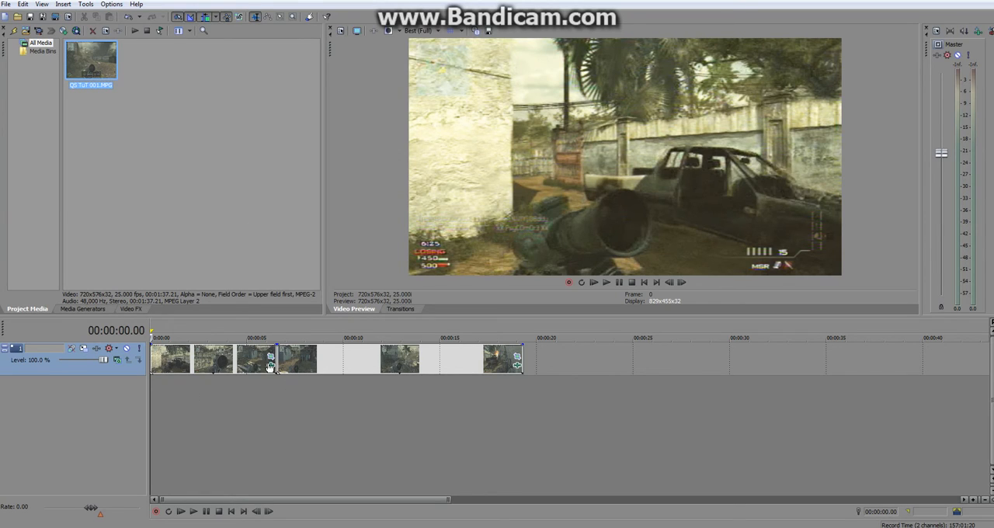
{"action": "mouse_move", "coordinate": [229, 365]}
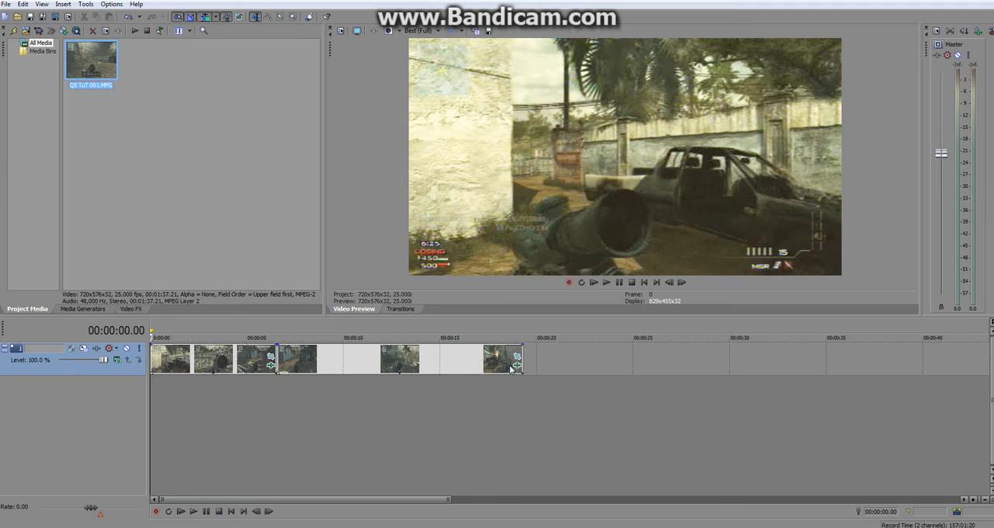
{"action": "mouse_move", "coordinate": [402, 303]}
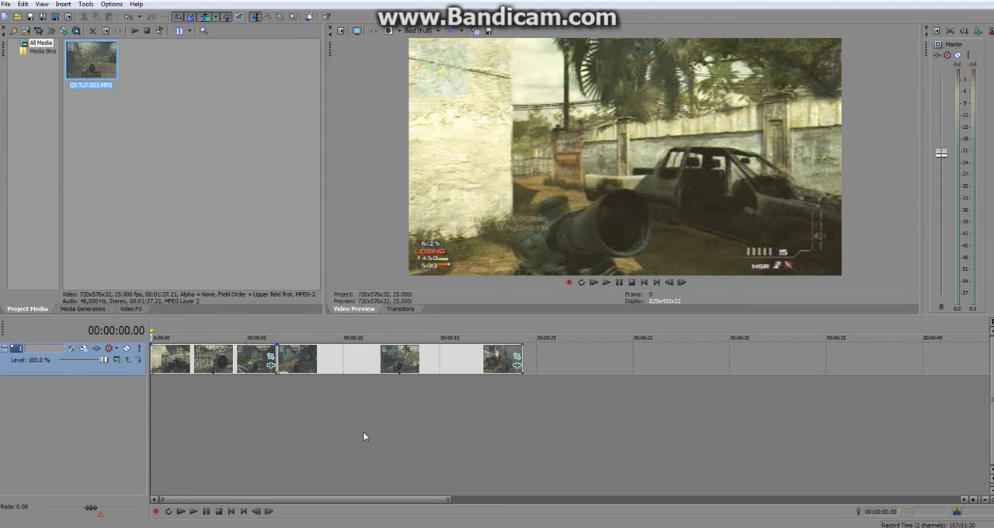
{"action": "mouse_move", "coordinate": [446, 426]}
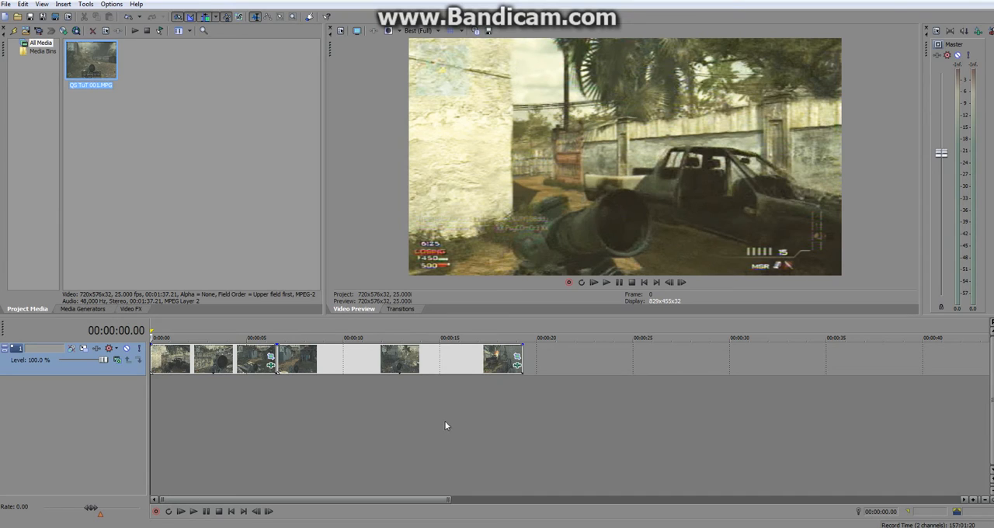
{"action": "mouse_move", "coordinate": [272, 370]}
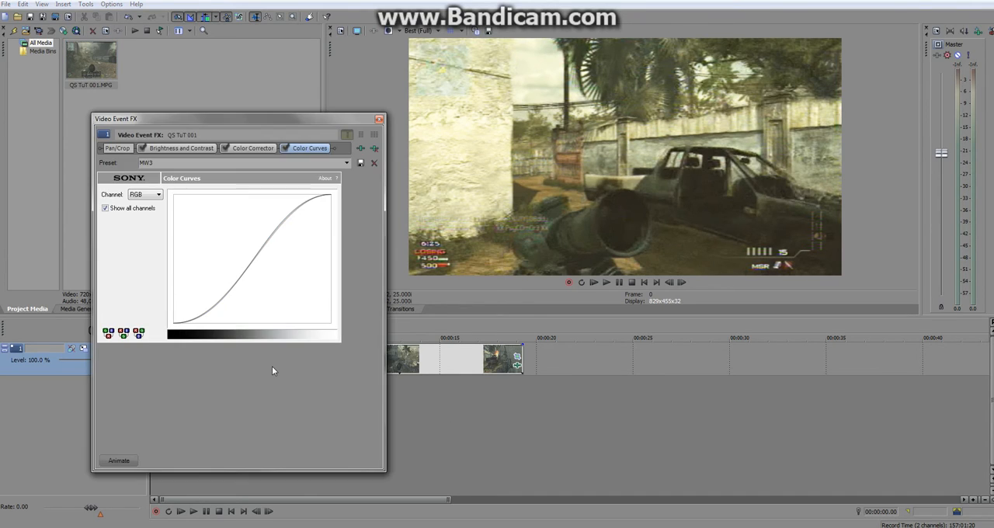
{"action": "mouse_move", "coordinate": [371, 179]}
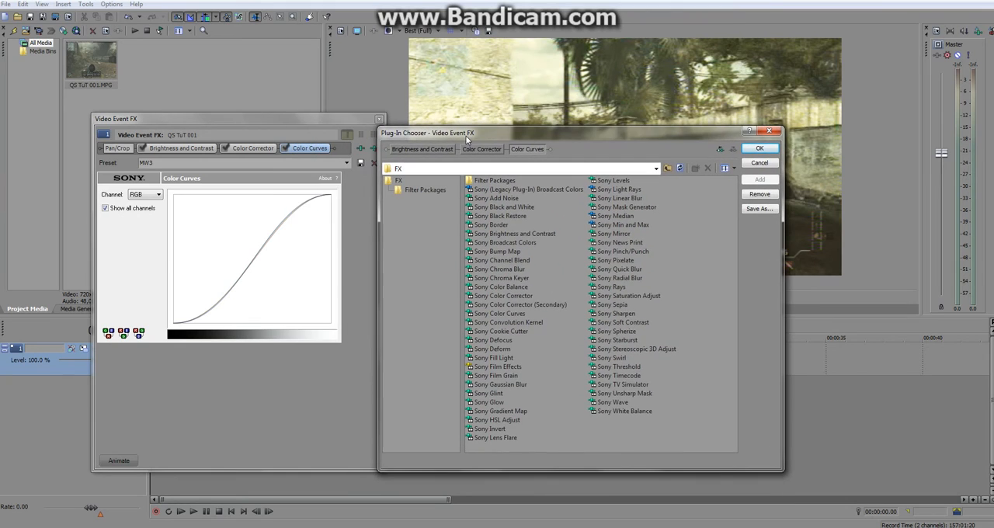
{"action": "mouse_move", "coordinate": [351, 125]}
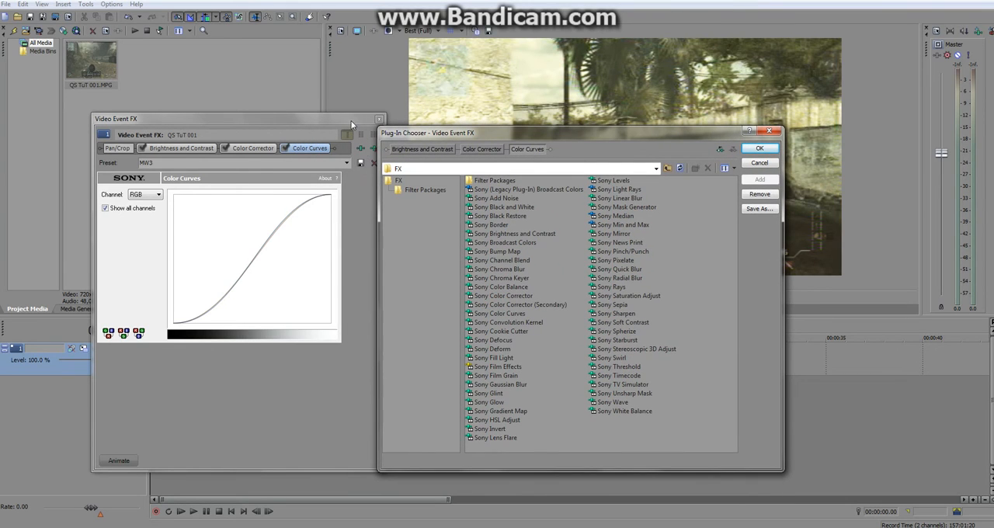
{"action": "mouse_move", "coordinate": [448, 142]}
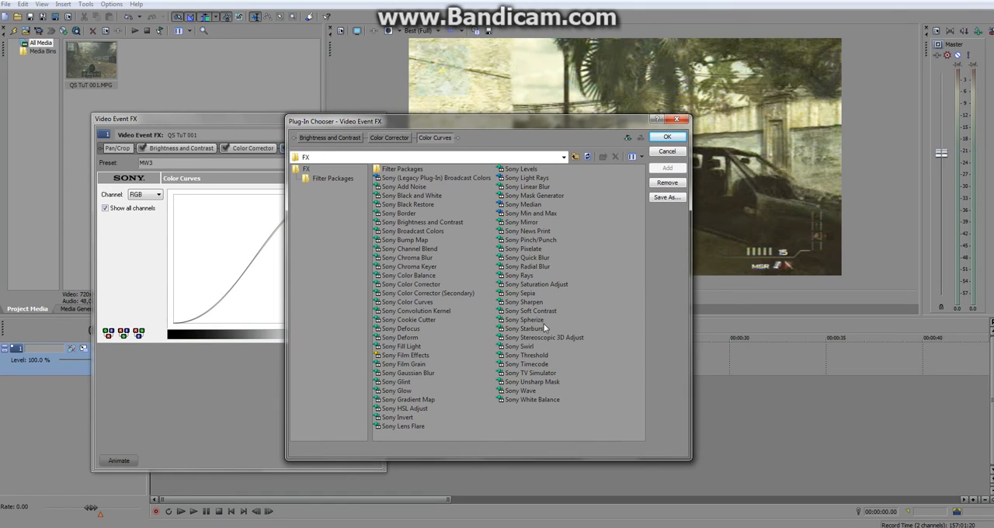
Add Sony Soft Contrast from the Plug-In Chooser to the gameplay clip's effects.
{"action": "left_click", "coordinate": [531, 311]}
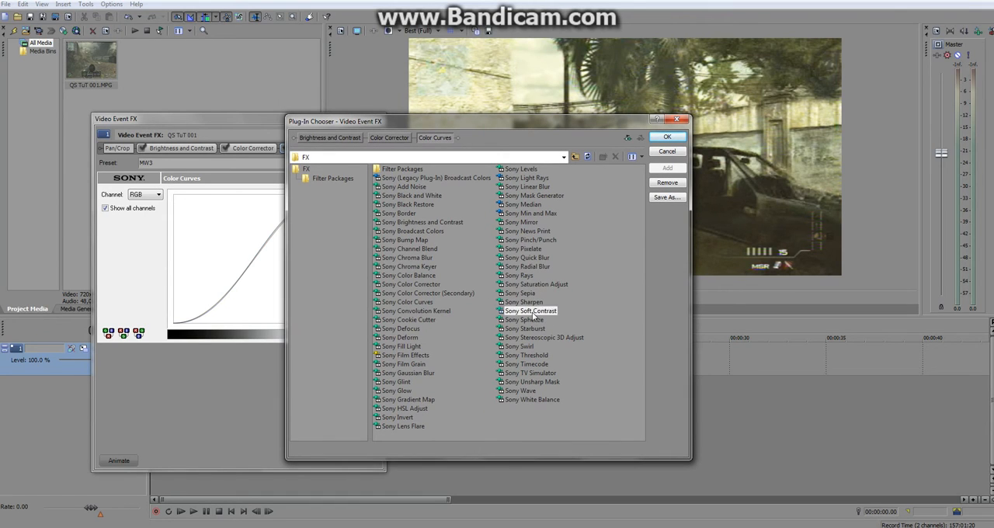
{"action": "left_click", "coordinate": [531, 311]}
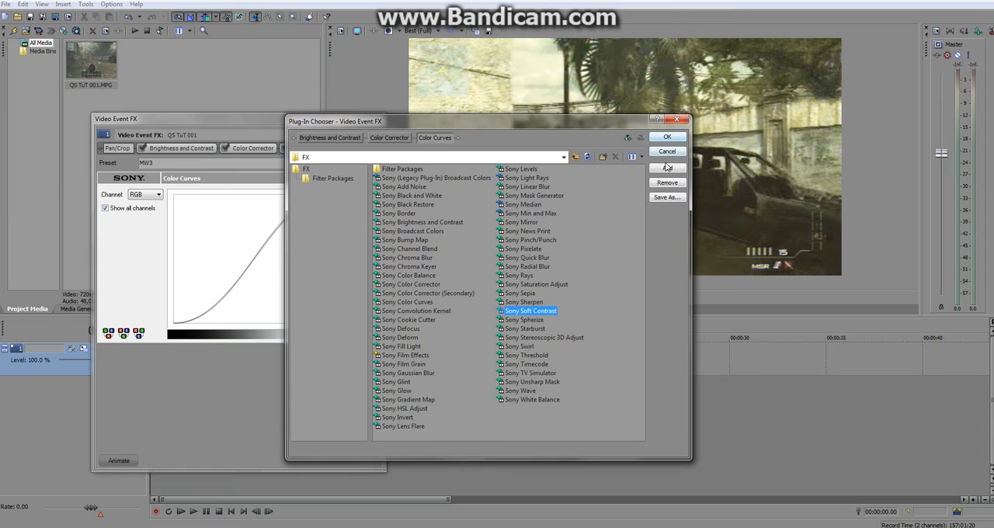
{"action": "left_click", "coordinate": [666, 136]}
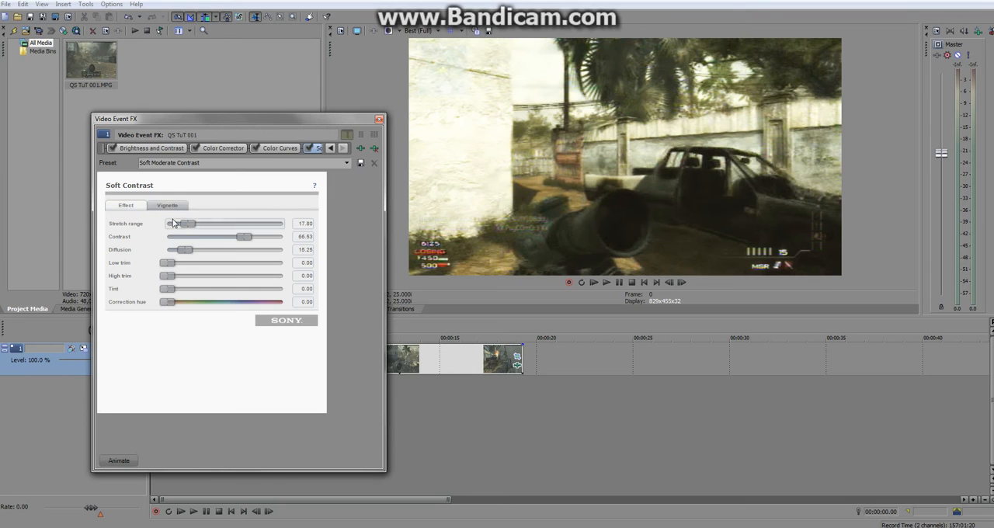
Drag the Soft Contrast effect sliders down so every parameter reads 0.00.
{"action": "left_click_drag", "start_coordinate": [244, 236], "coordinate": [239, 236]}
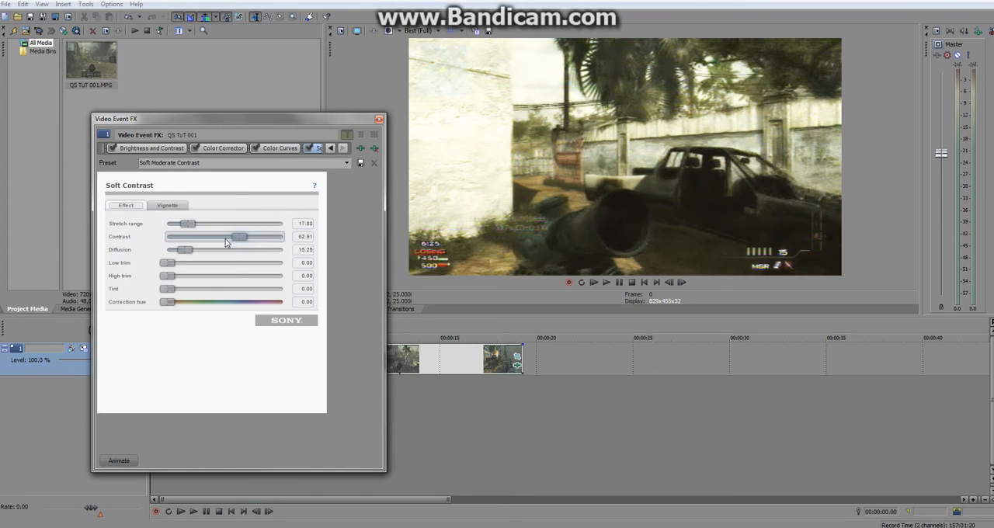
{"action": "left_click_drag", "start_coordinate": [238, 237], "coordinate": [233, 237]}
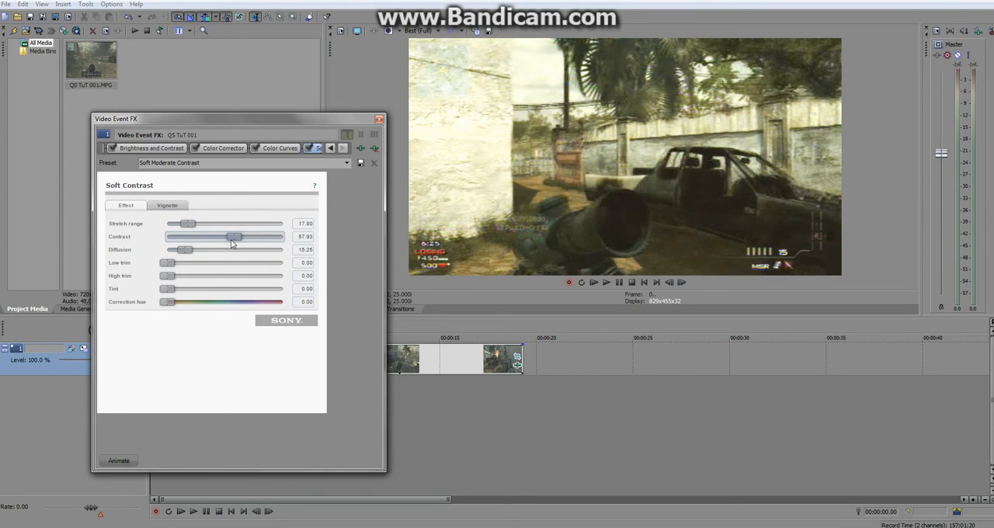
{"action": "left_click_drag", "start_coordinate": [235, 236], "coordinate": [165, 236]}
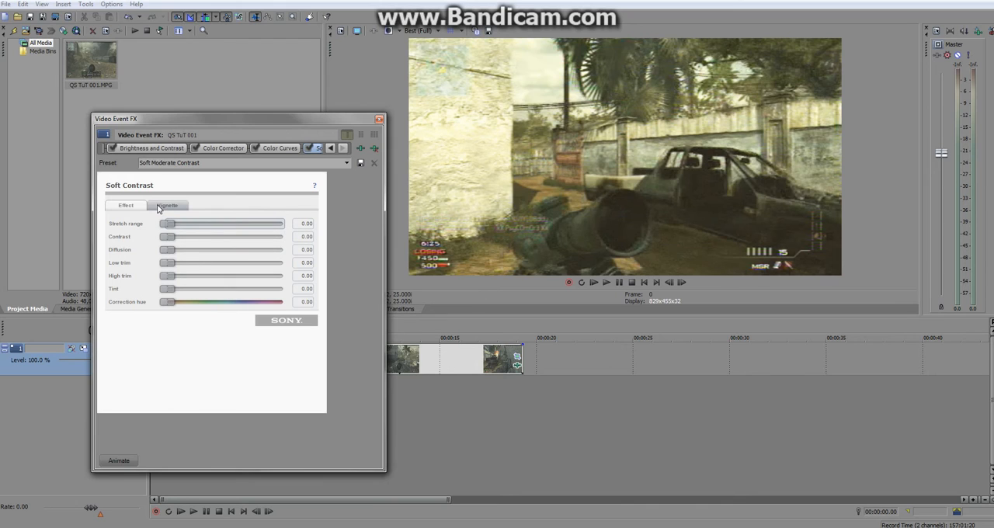
On the Vignette tab, blur outside the vignette with Strength about 97.16.
{"action": "left_click", "coordinate": [167, 205]}
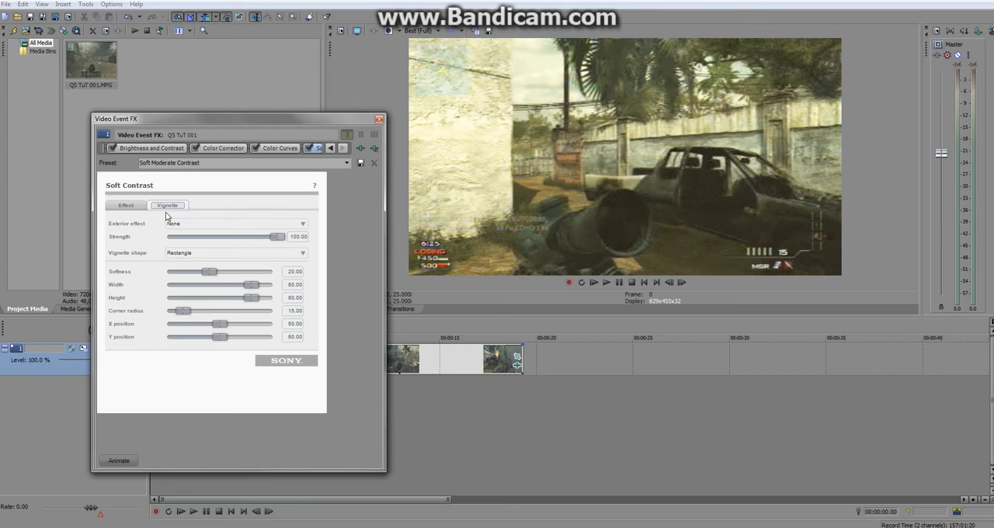
{"action": "mouse_move", "coordinate": [190, 228]}
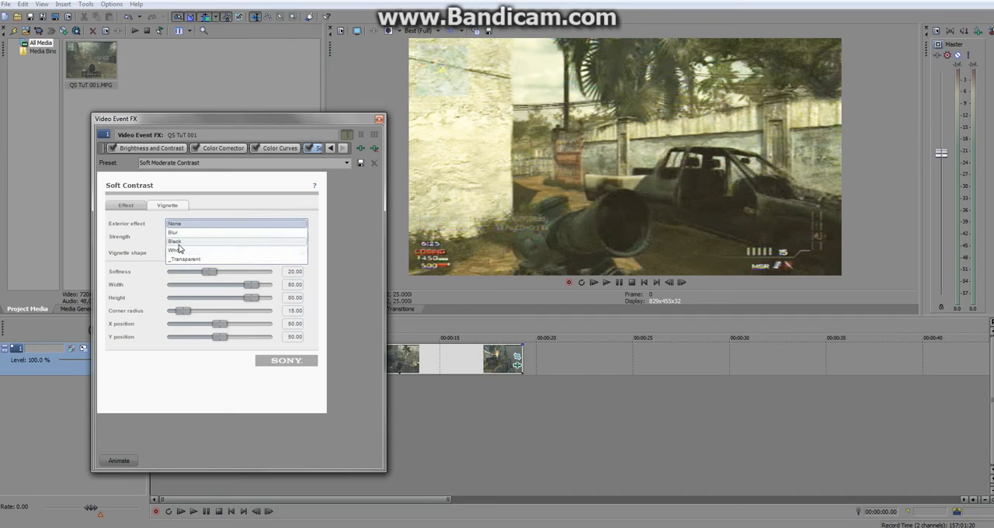
{"action": "mouse_move", "coordinate": [173, 233]}
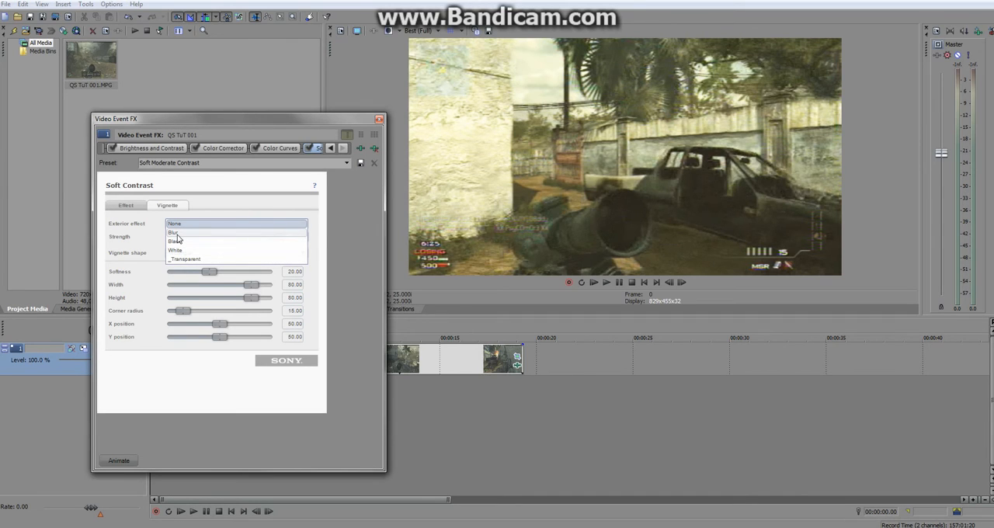
{"action": "left_click", "coordinate": [173, 232]}
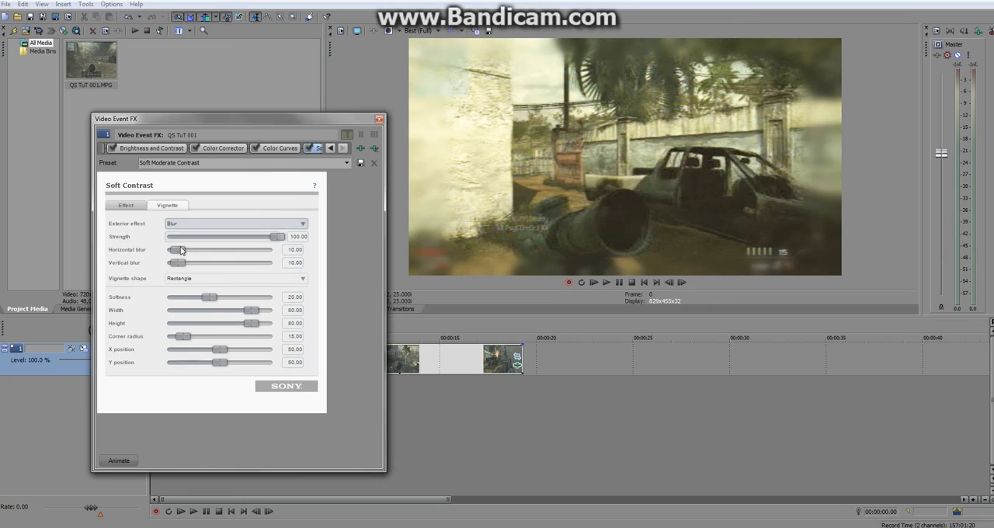
{"action": "left_click_drag", "start_coordinate": [276, 236], "coordinate": [268, 236]}
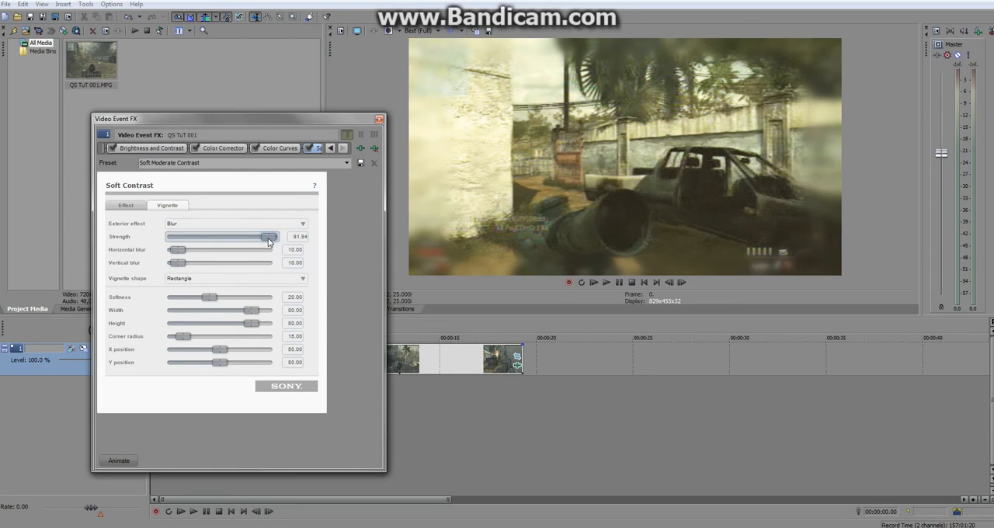
{"action": "left_click_drag", "start_coordinate": [268, 236], "coordinate": [272, 236]}
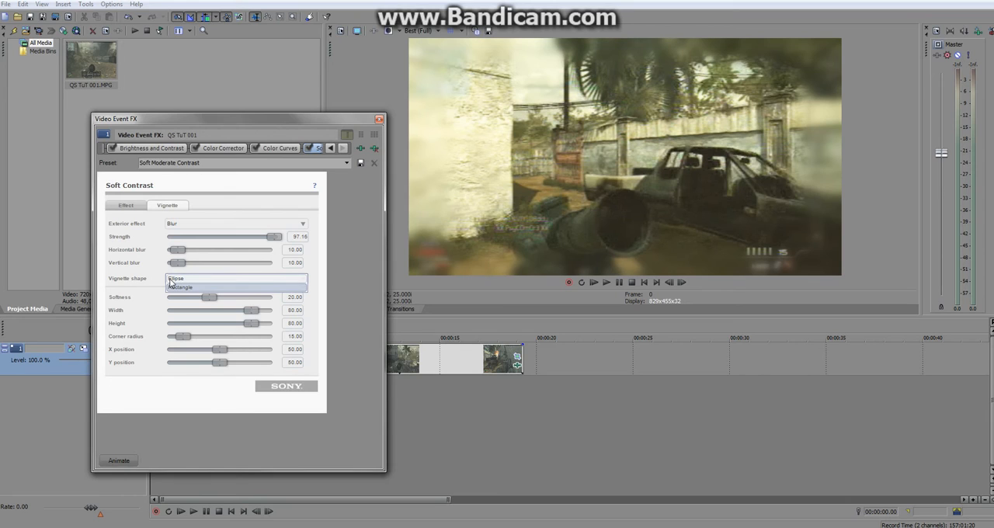
Choose Ellipse as the Soft Contrast vignette shape.
{"action": "left_click", "coordinate": [175, 278]}
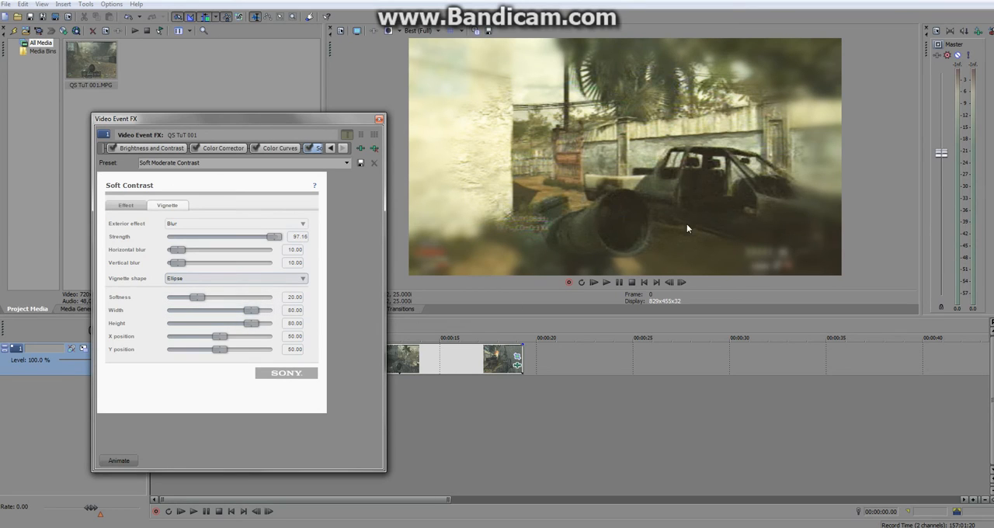
{"action": "mouse_move", "coordinate": [464, 132]}
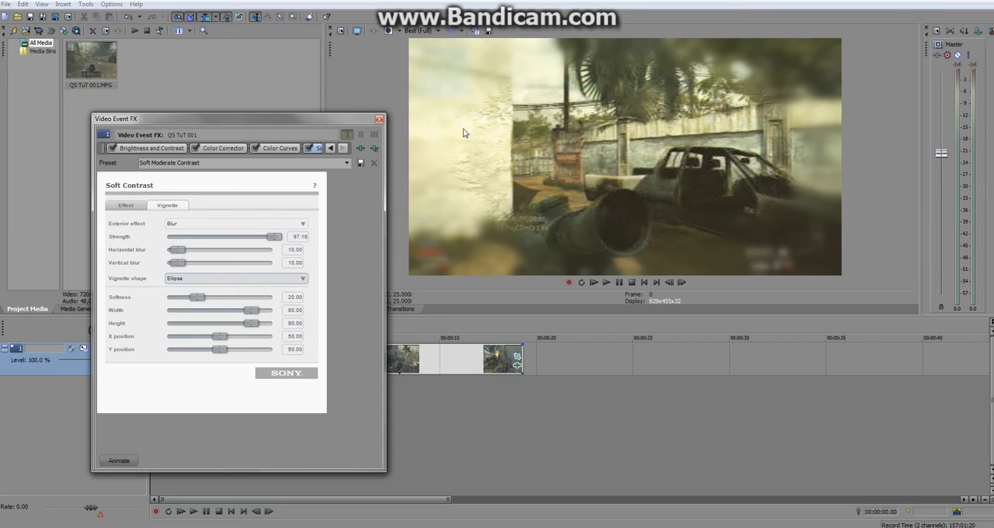
{"action": "mouse_move", "coordinate": [477, 46]}
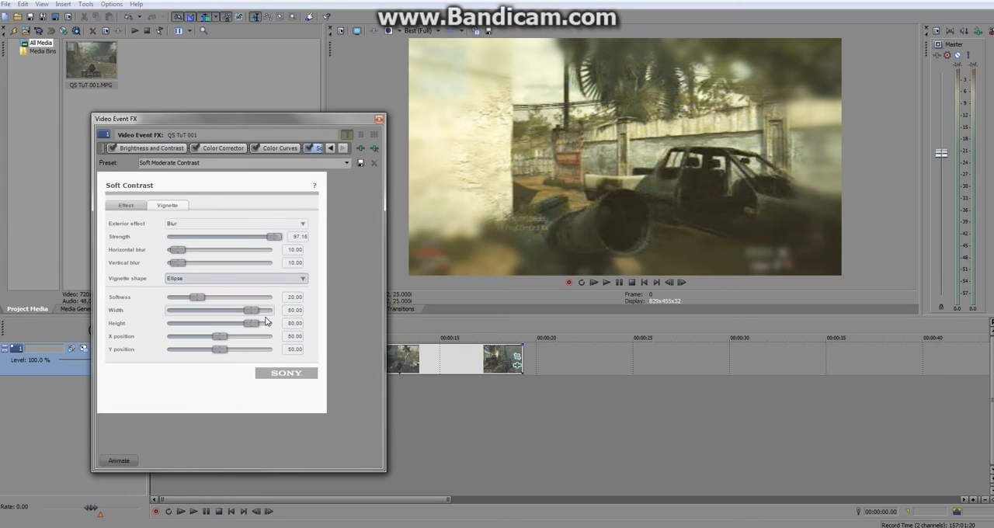
Set vignette Width and Height to 100 and Softness to about 20.70.
{"action": "left_click_drag", "start_coordinate": [250, 309], "coordinate": [272, 310]}
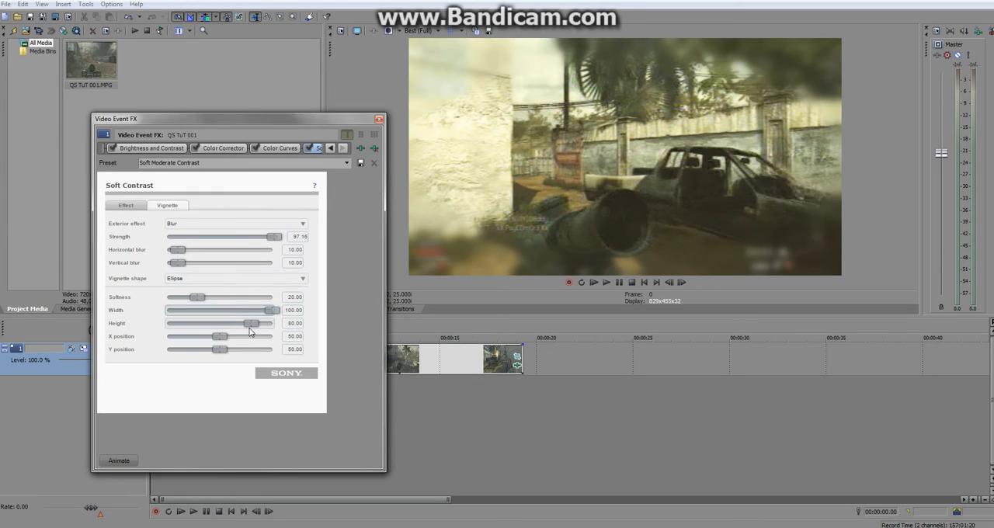
{"action": "left_click_drag", "start_coordinate": [245, 322], "coordinate": [272, 323]}
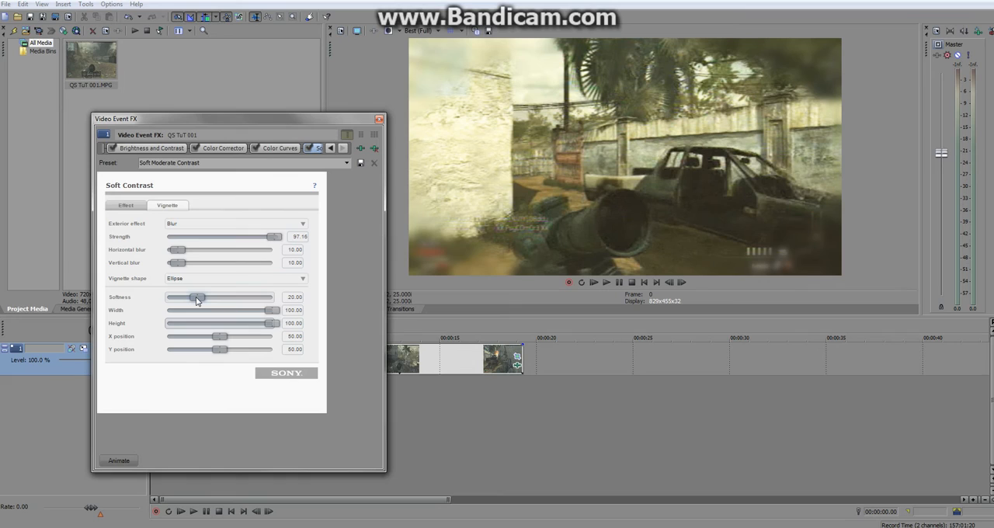
{"action": "left_click_drag", "start_coordinate": [197, 297], "coordinate": [228, 297]}
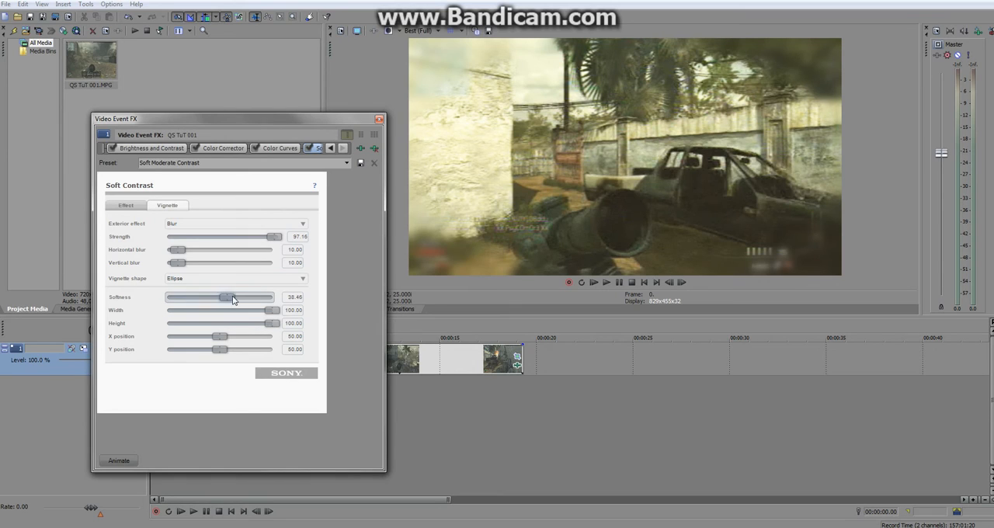
{"action": "left_click_drag", "start_coordinate": [228, 297], "coordinate": [269, 297]}
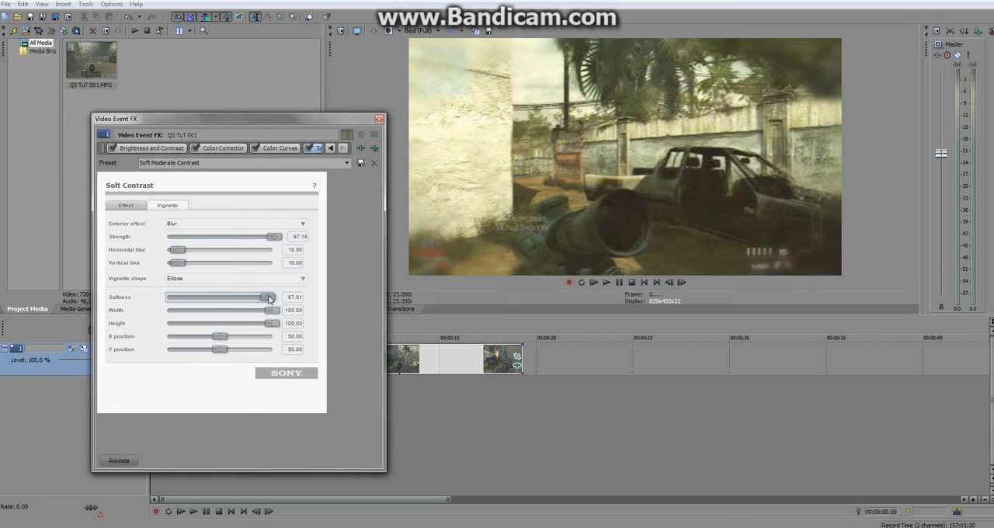
{"action": "left_click_drag", "start_coordinate": [270, 297], "coordinate": [198, 297]}
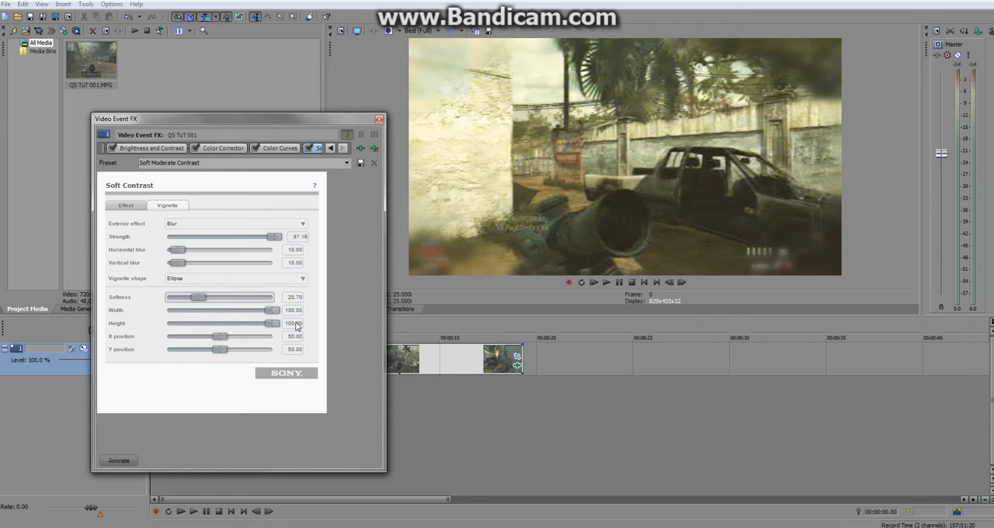
{"action": "mouse_move", "coordinate": [454, 78]}
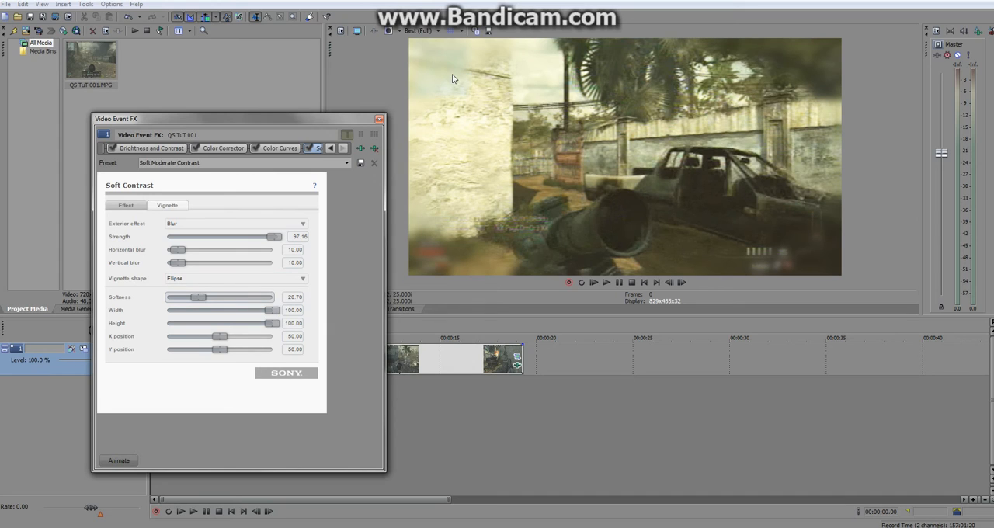
{"action": "mouse_move", "coordinate": [564, 260]}
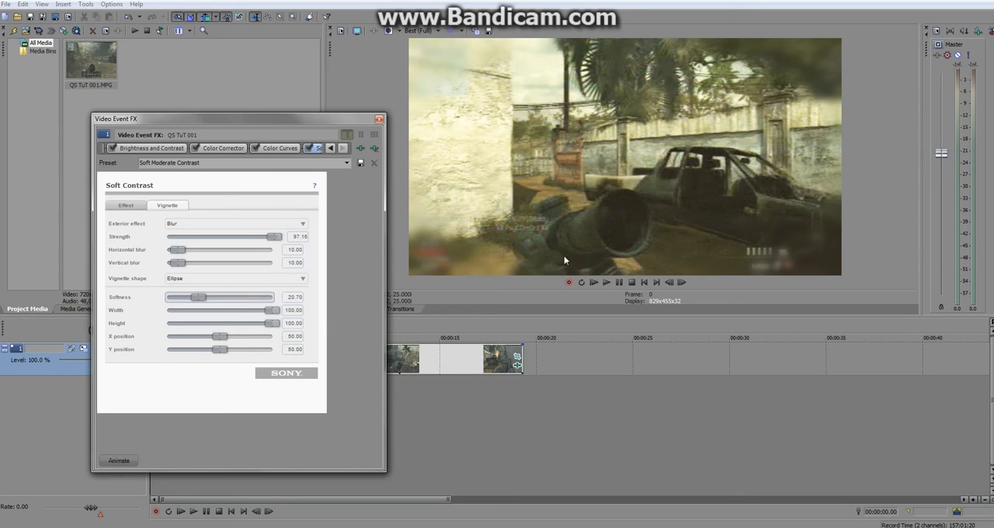
{"action": "mouse_move", "coordinate": [750, 218]}
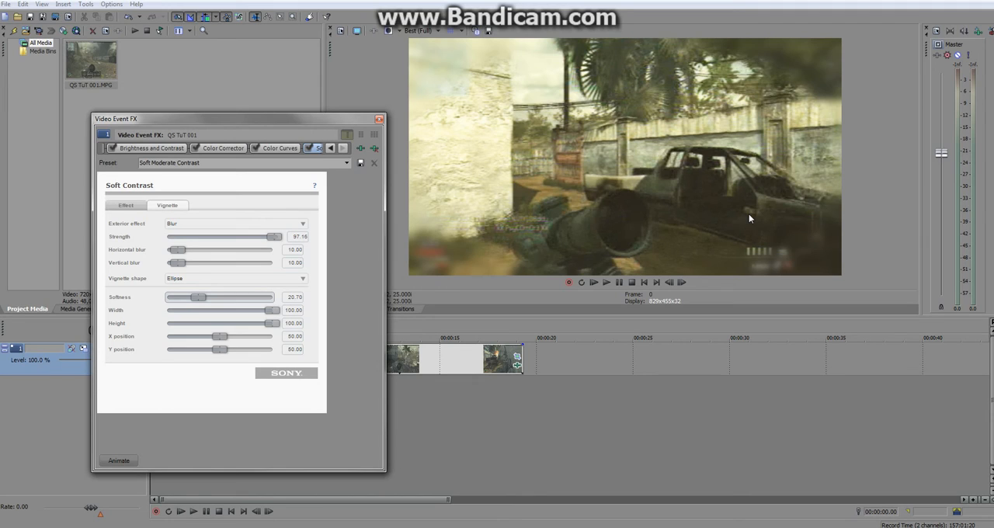
{"action": "mouse_move", "coordinate": [392, 126]}
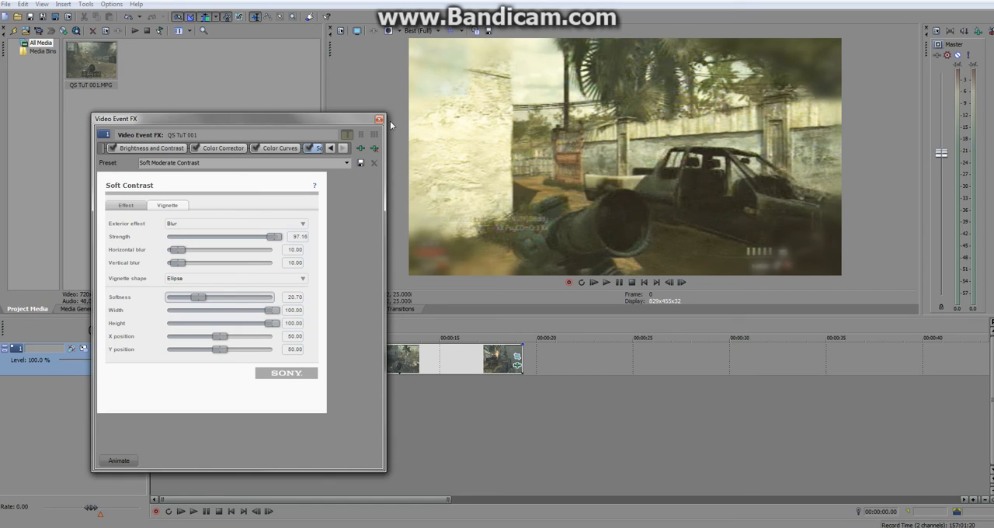
Close Video Event FX, play the vignetted clip, then reopen the clip's Event FX.
{"action": "left_click", "coordinate": [380, 119]}
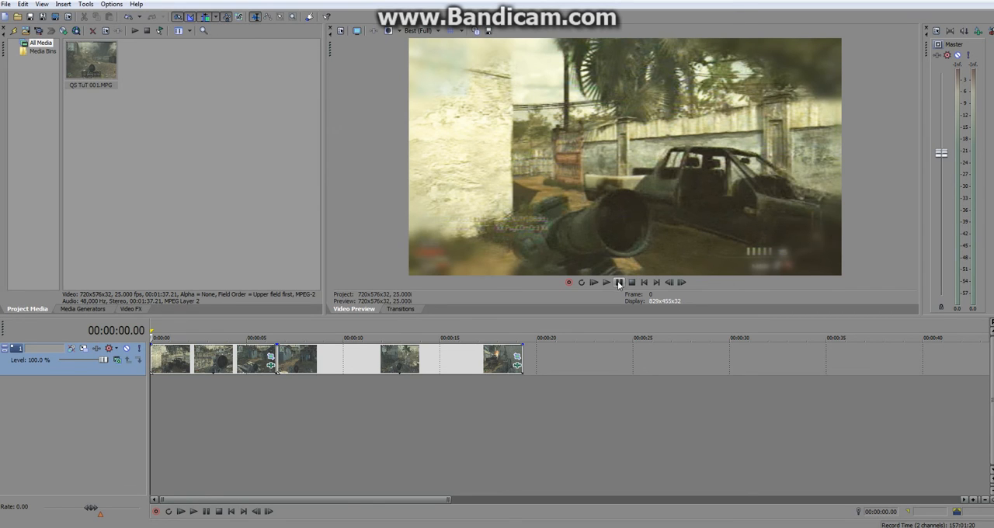
{"action": "left_click", "coordinate": [607, 282]}
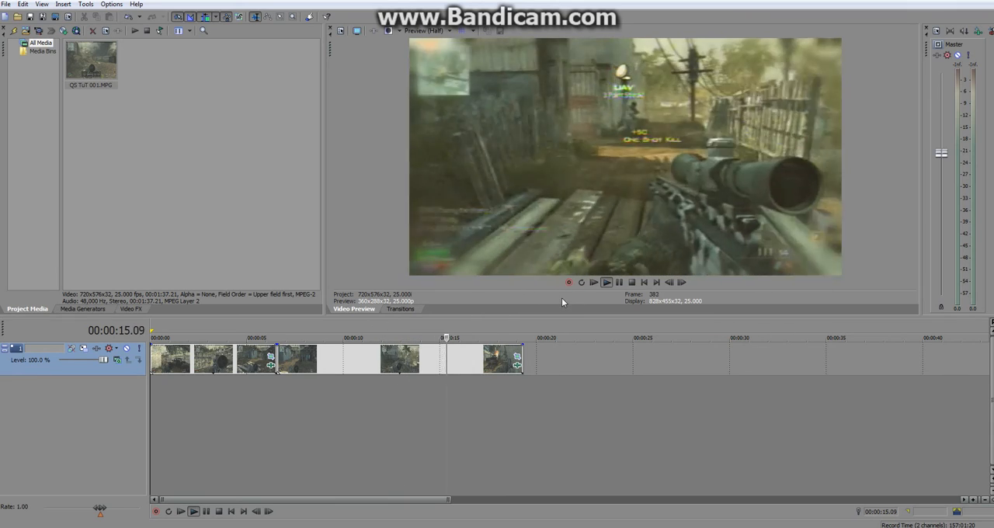
{"action": "left_click", "coordinate": [631, 282]}
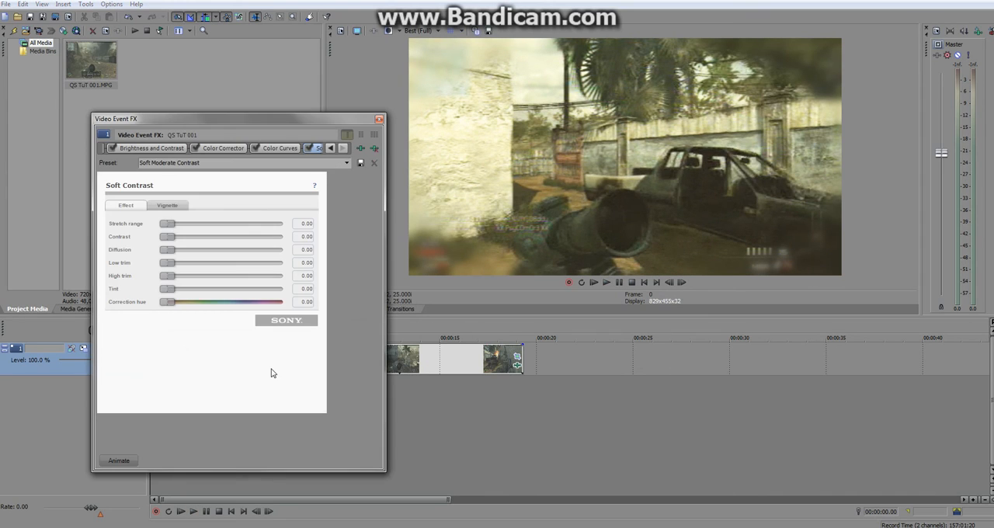
Try several vignette Strength values up to 100, settling at about 83.41.
{"action": "left_click", "coordinate": [167, 205]}
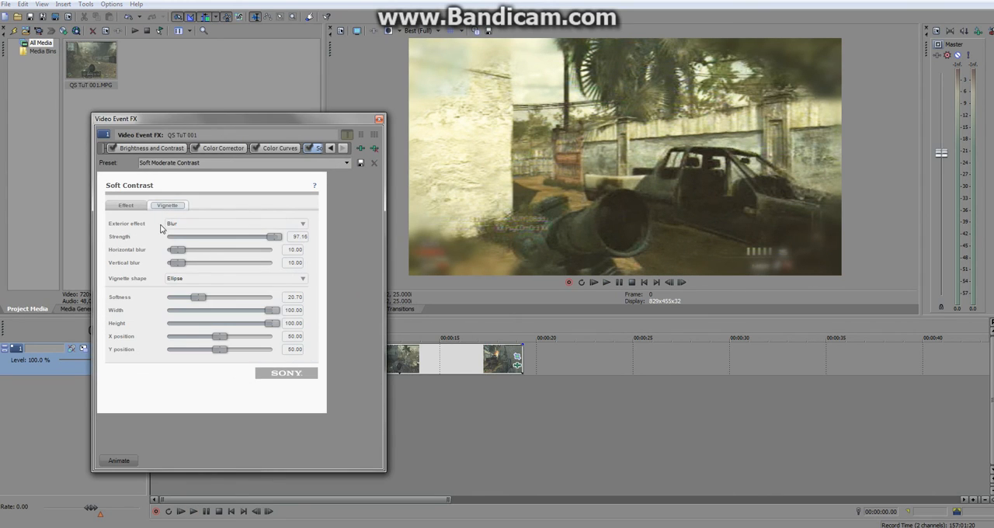
{"action": "left_click_drag", "start_coordinate": [272, 237], "coordinate": [258, 237]}
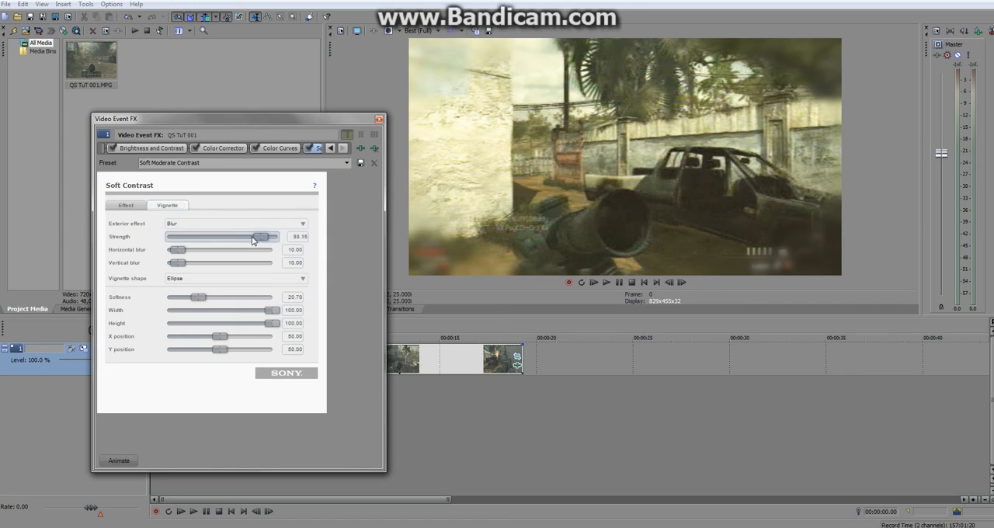
{"action": "left_click_drag", "start_coordinate": [258, 237], "coordinate": [268, 237]}
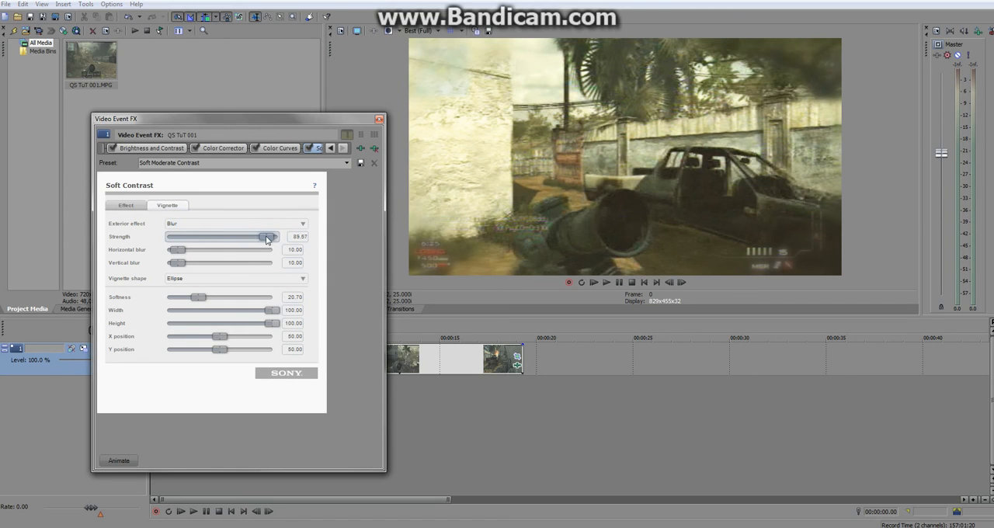
{"action": "left_click_drag", "start_coordinate": [268, 236], "coordinate": [283, 236]}
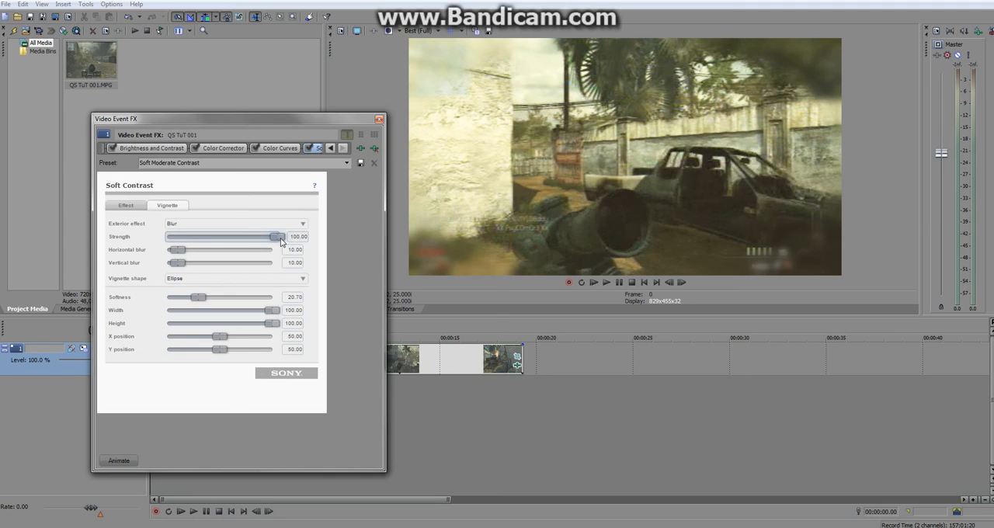
{"action": "left_click_drag", "start_coordinate": [279, 237], "coordinate": [268, 237]}
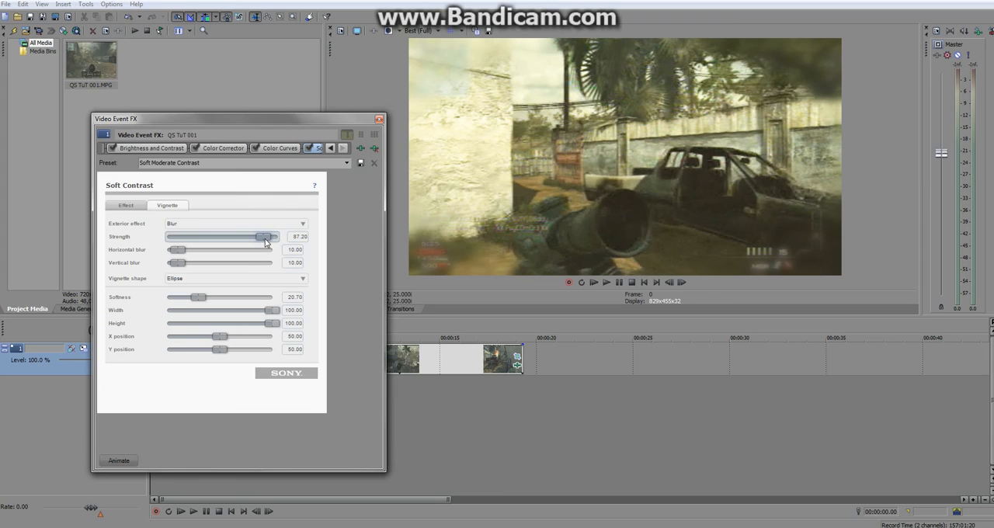
{"action": "left_click_drag", "start_coordinate": [264, 236], "coordinate": [260, 236]}
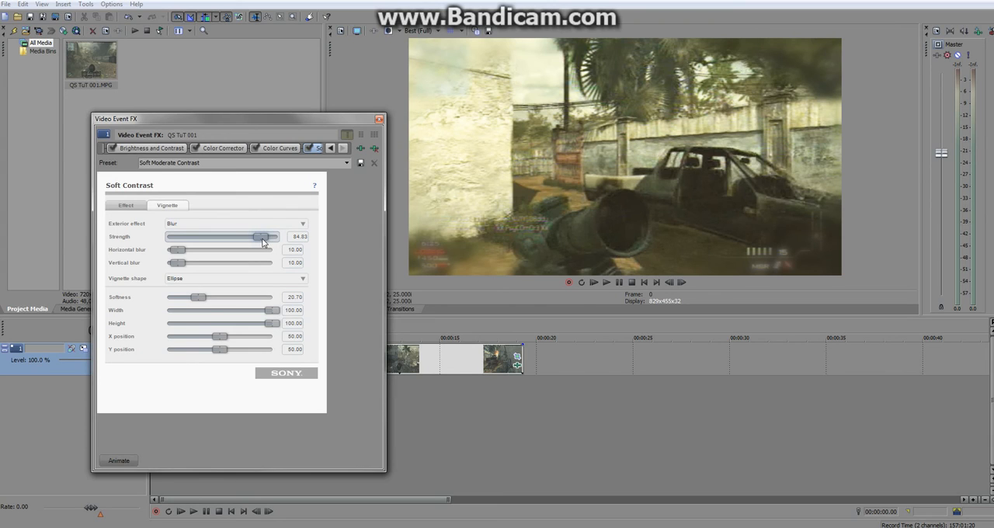
{"action": "left_click_drag", "start_coordinate": [261, 237], "coordinate": [261, 237]}
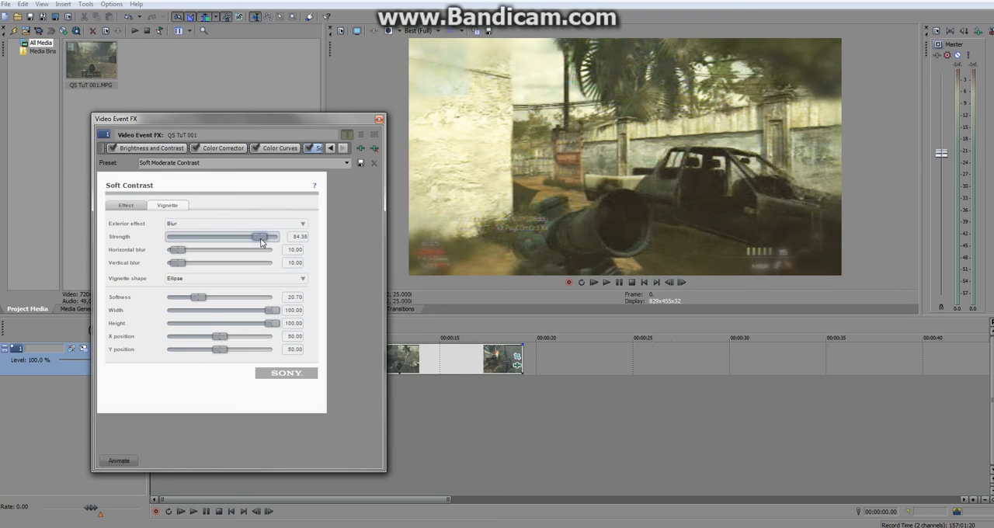
{"action": "left_click_drag", "start_coordinate": [260, 237], "coordinate": [257, 236]}
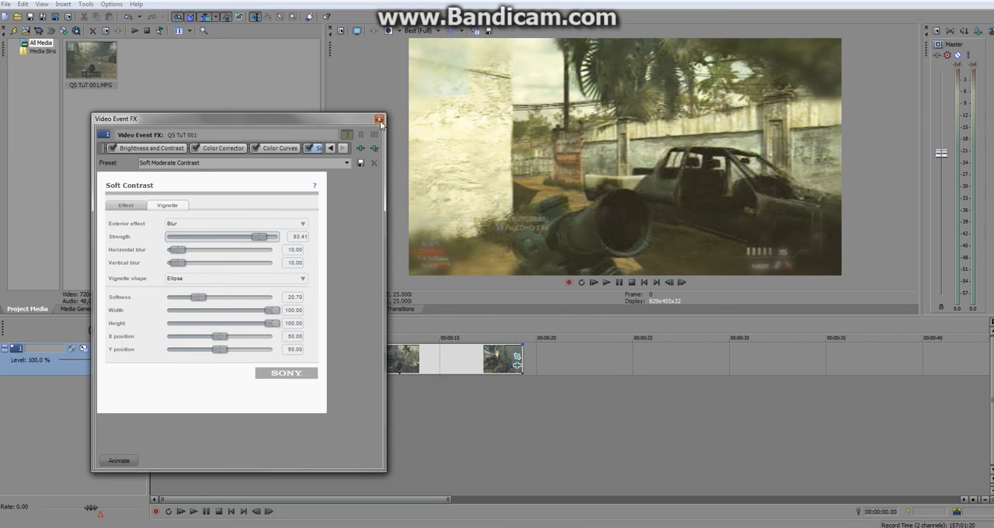
Close Video Event FX, then play and stop the clip to review the softened edges.
{"action": "left_click", "coordinate": [379, 120]}
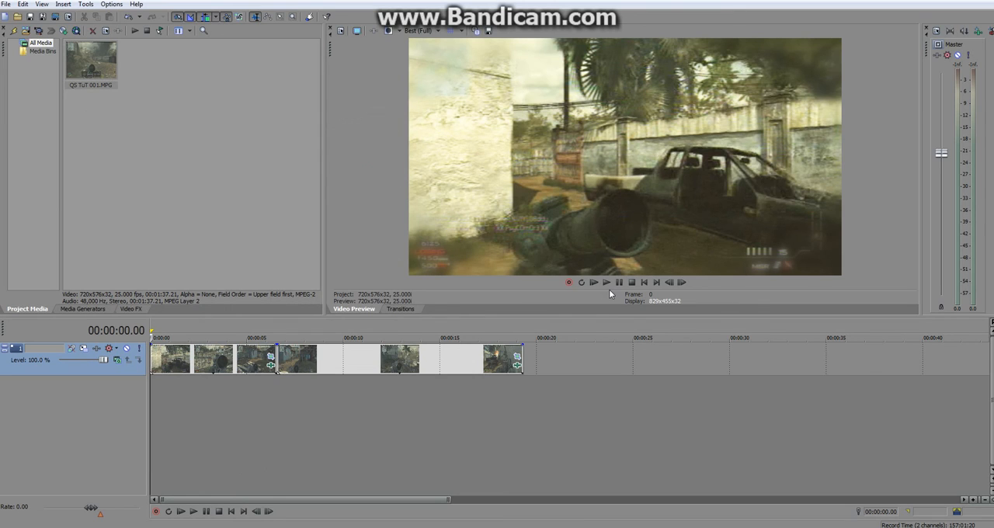
{"action": "left_click", "coordinate": [607, 282]}
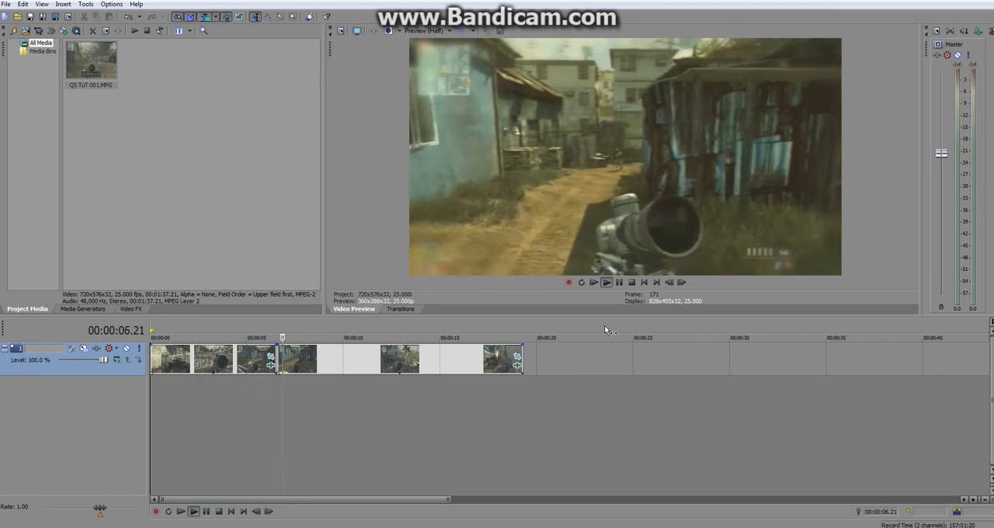
{"action": "left_click", "coordinate": [632, 282]}
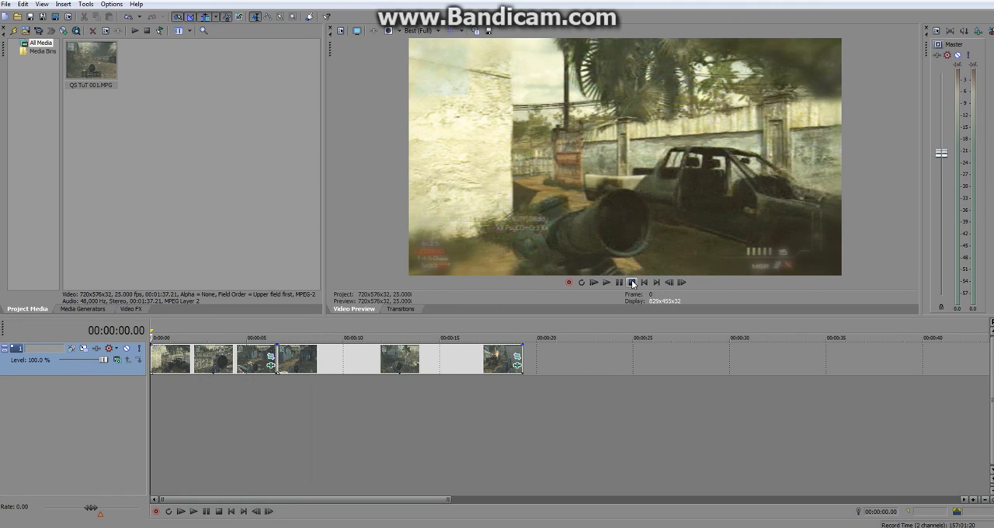
{"action": "mouse_move", "coordinate": [632, 282]}
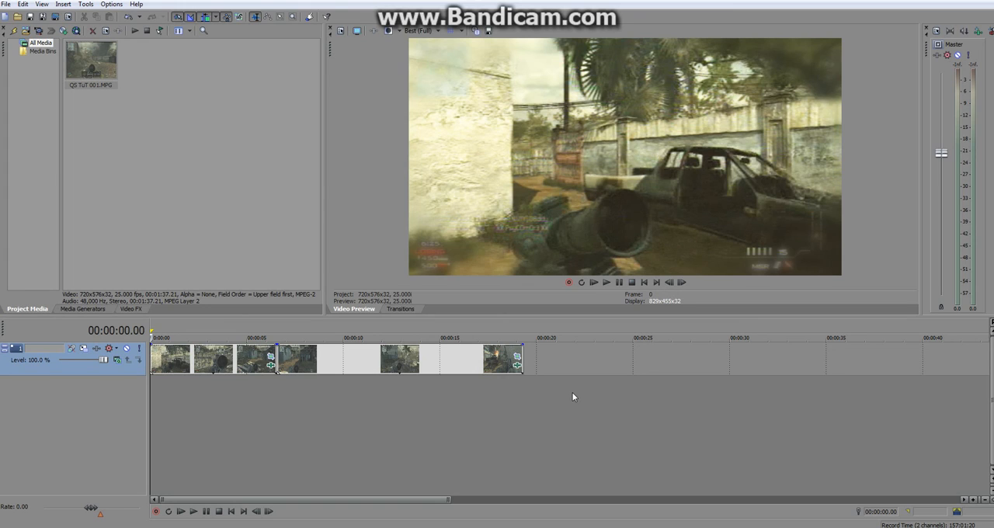
{"action": "mouse_move", "coordinate": [572, 371]}
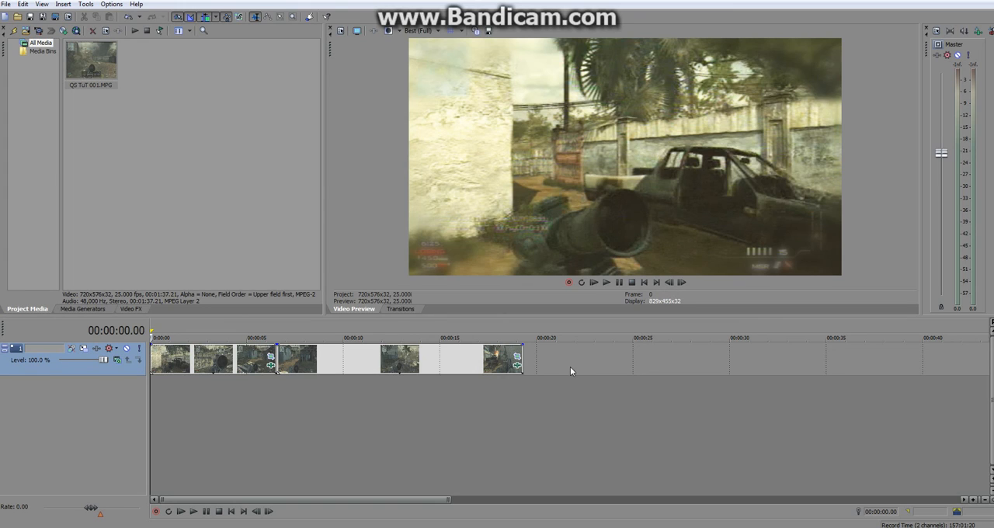